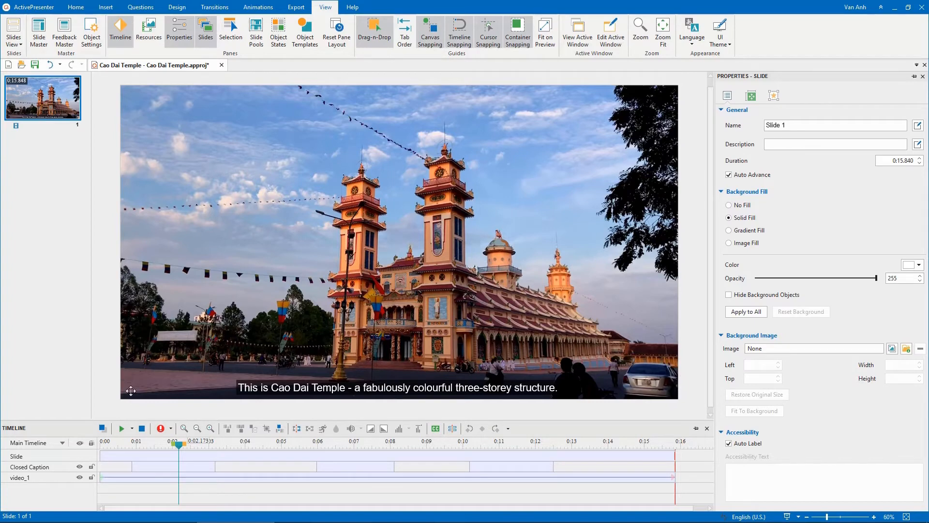
Show the Text To Speech settings for the first caption on the Closed Caption track.
{"action": "left_click", "coordinate": [177, 466]}
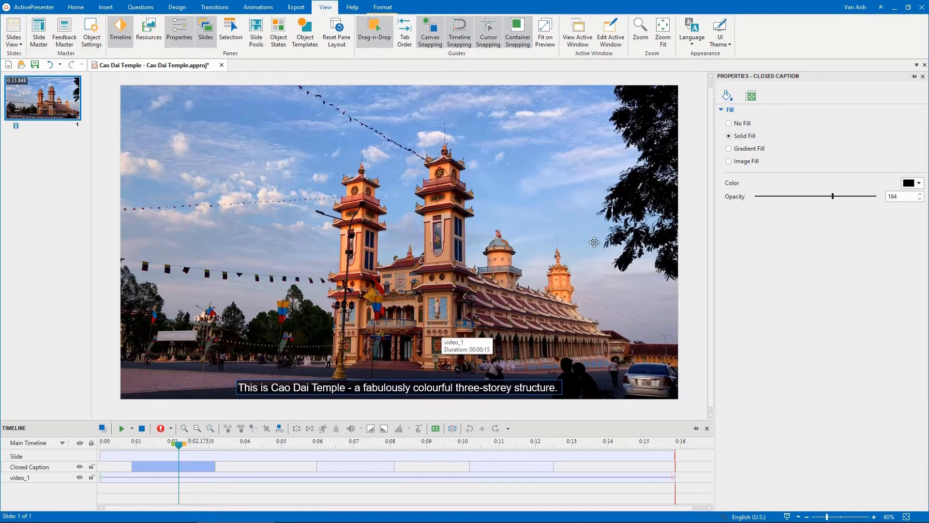
{"action": "left_click", "coordinate": [751, 95]}
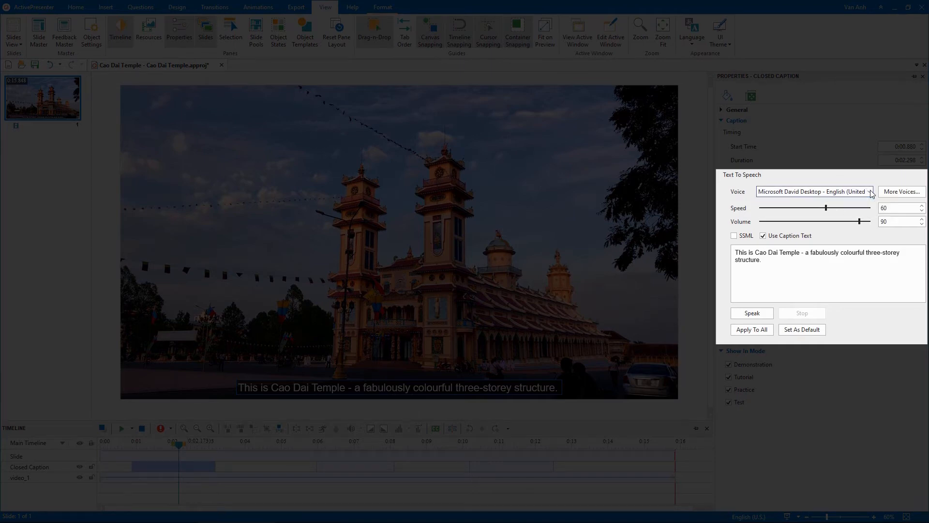
Add the cloud voice en-US-Wavenet-F and choose it as the caption's Voice.
{"action": "left_click", "coordinate": [901, 192]}
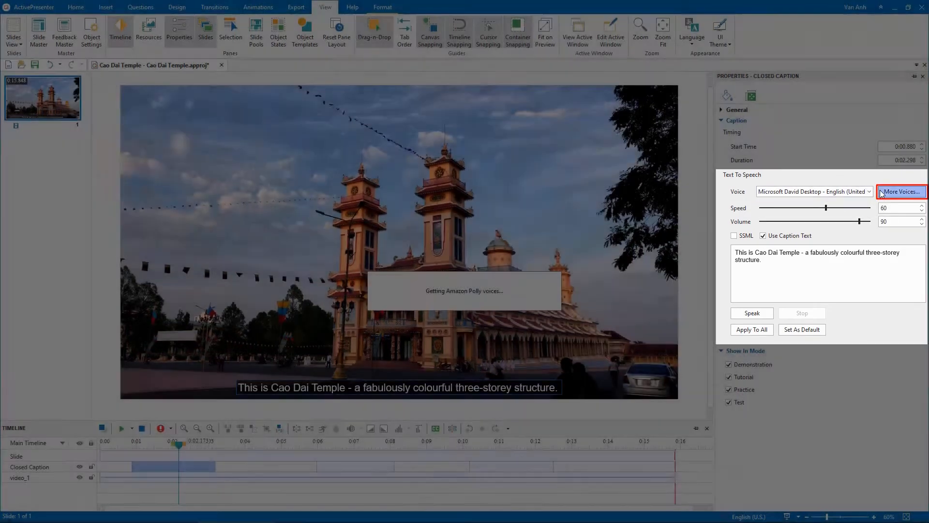
{"action": "left_click", "coordinate": [901, 192]}
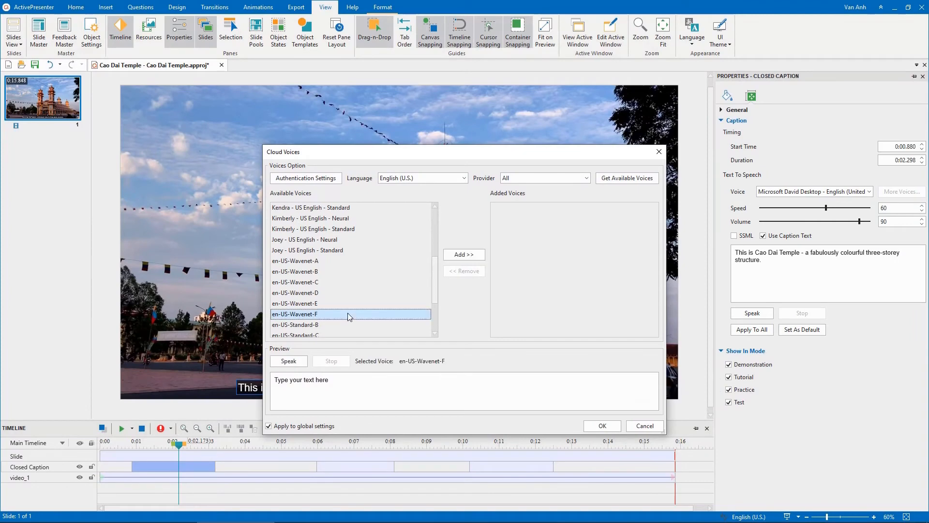
{"action": "left_click", "coordinate": [601, 426]}
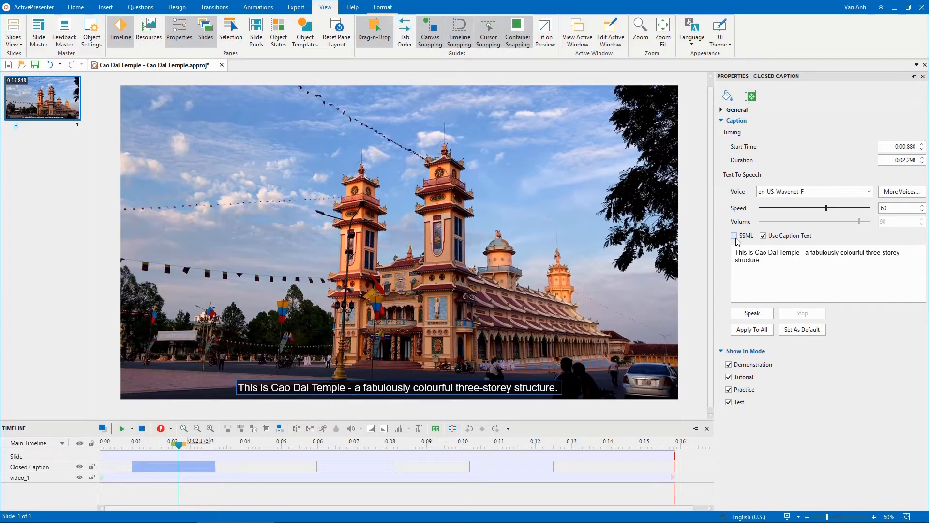
Set narration Speed to 50, preview it twice with Speak, and Set As Default.
{"action": "left_click_drag", "start_coordinate": [827, 207], "coordinate": [820, 207]}
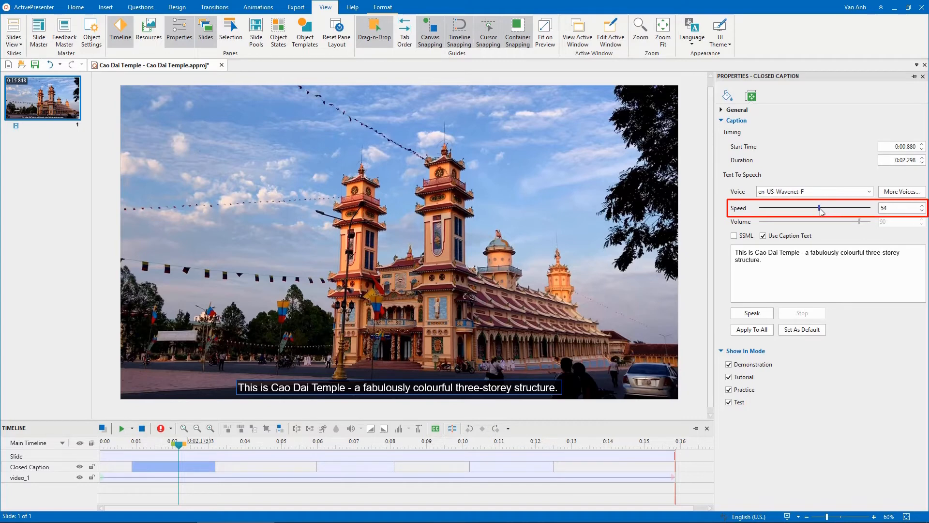
{"action": "left_click_drag", "start_coordinate": [821, 208], "coordinate": [815, 208]}
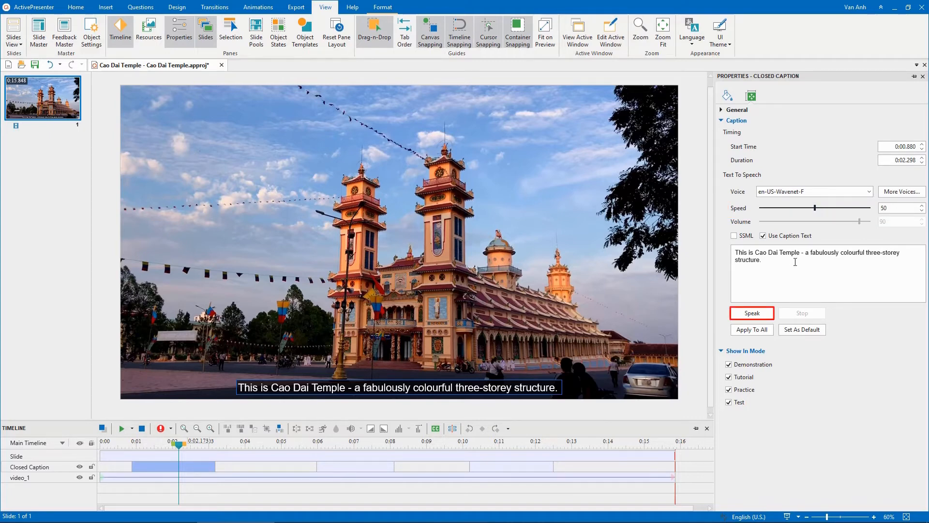
{"action": "left_click", "coordinate": [751, 313]}
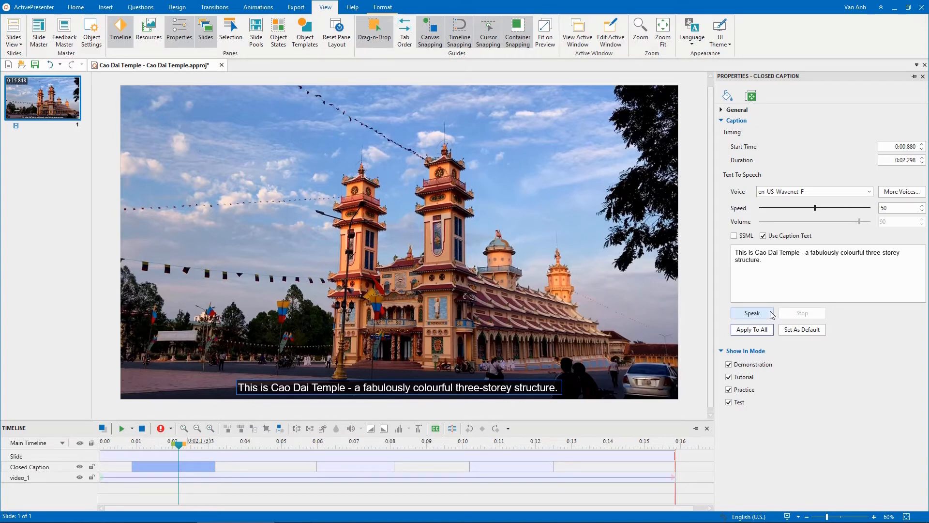
{"action": "left_click", "coordinate": [751, 329]}
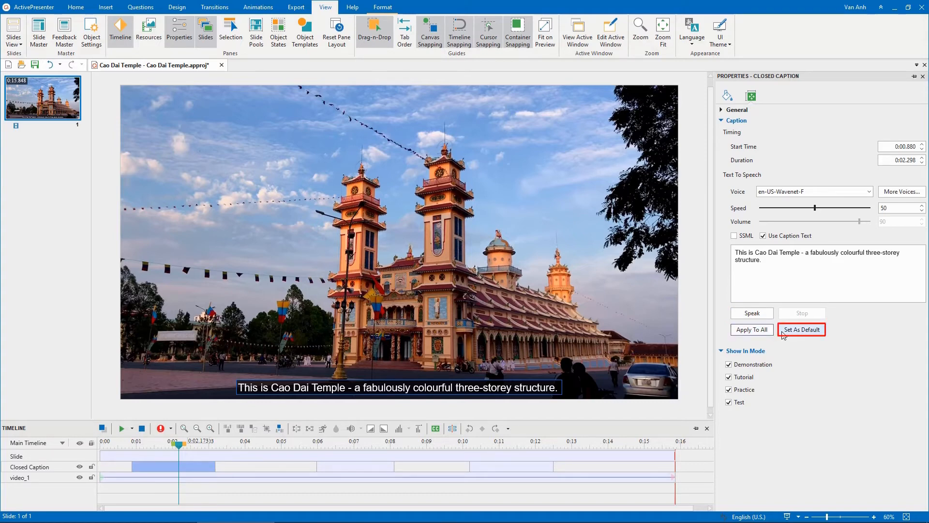
{"action": "left_click", "coordinate": [801, 329]}
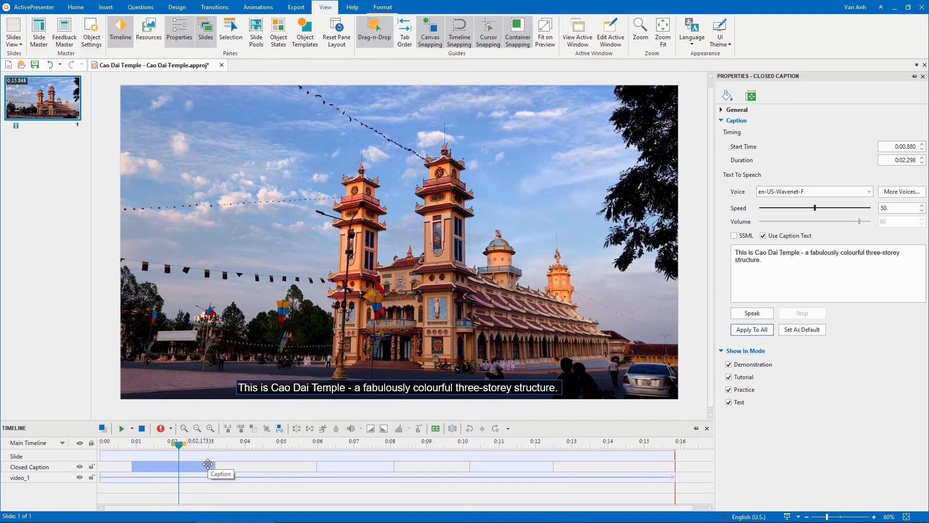
Run Convert Closed Caption to Audio from the Closed Caption track's context menu.
{"action": "right_click", "coordinate": [208, 464]}
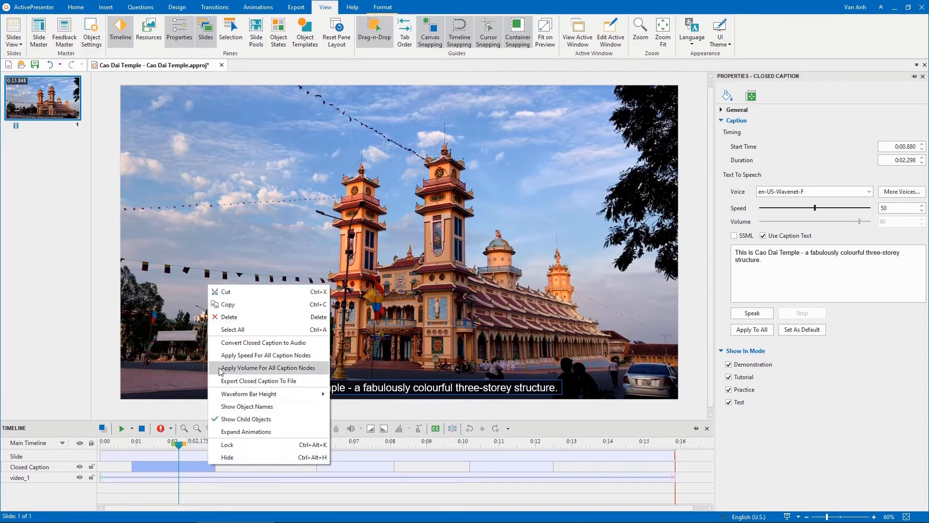
{"action": "mouse_move", "coordinate": [265, 354]}
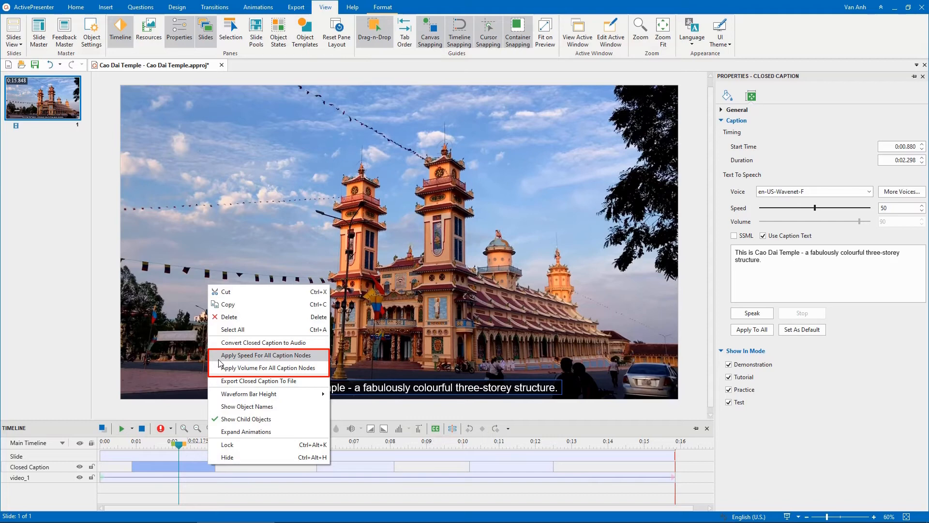
{"action": "mouse_move", "coordinate": [265, 355]}
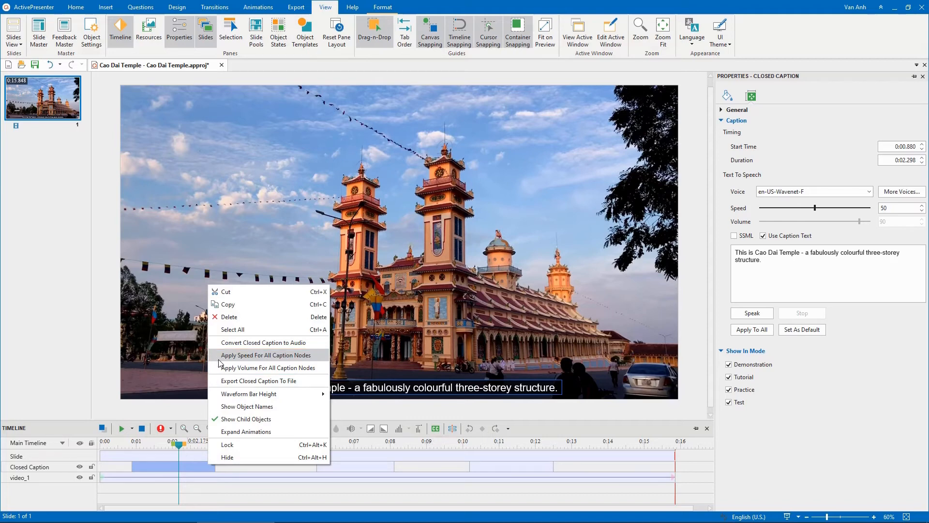
{"action": "mouse_move", "coordinate": [263, 342]}
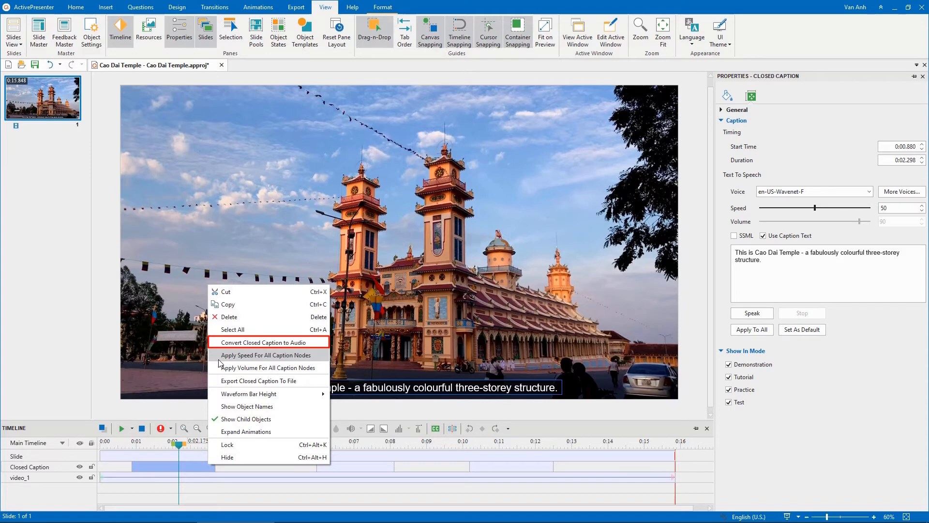
{"action": "left_click", "coordinate": [268, 341]}
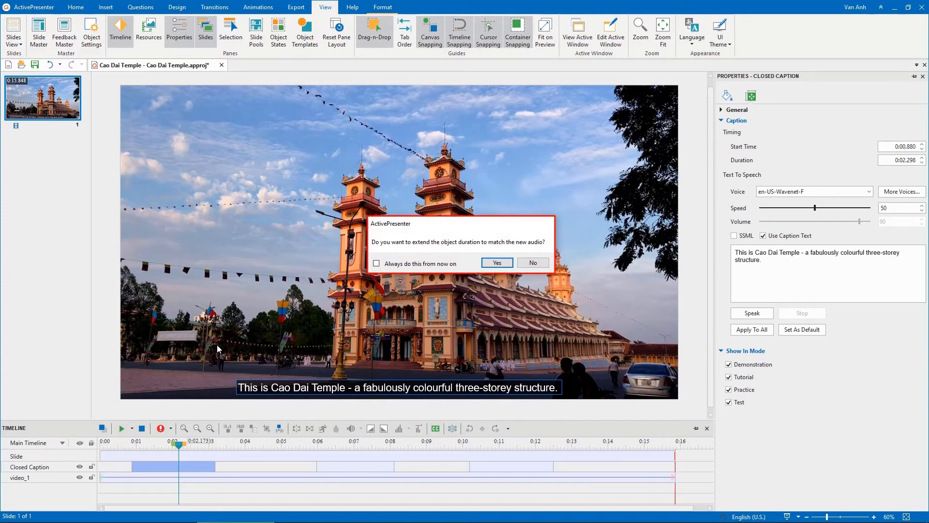
Answer Yes to extending object duration, with Always do this from now on ticked.
{"action": "left_click", "coordinate": [375, 263]}
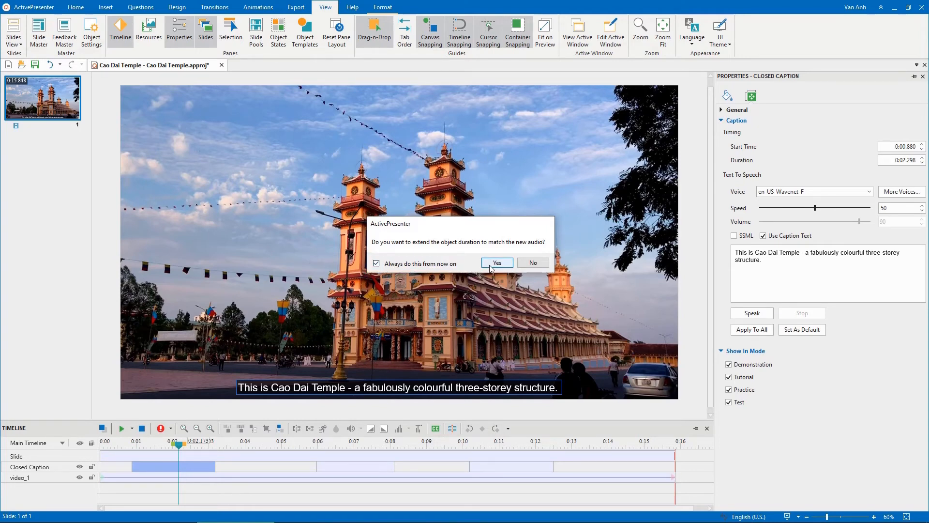
{"action": "left_click", "coordinate": [497, 262]}
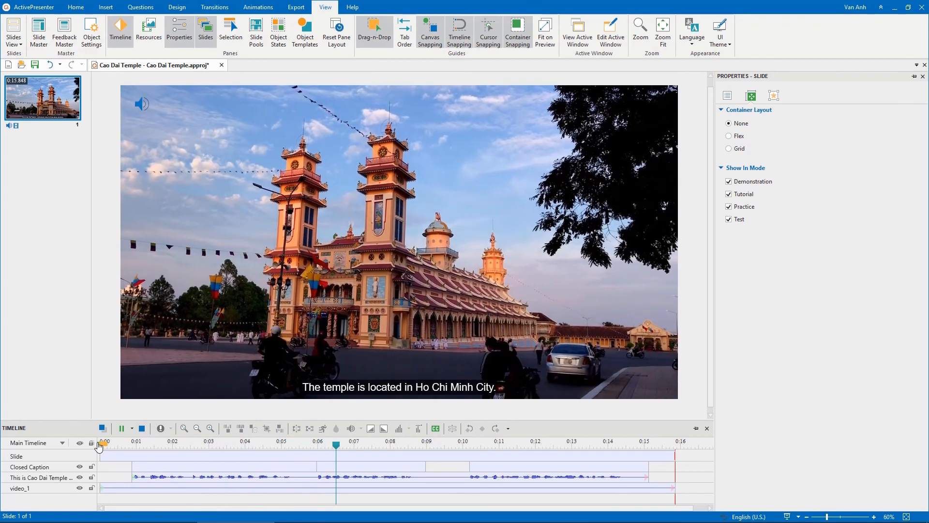
Play the slide to hear the generated narration over the Cao Dai Temple video.
{"action": "left_click", "coordinate": [402, 442]}
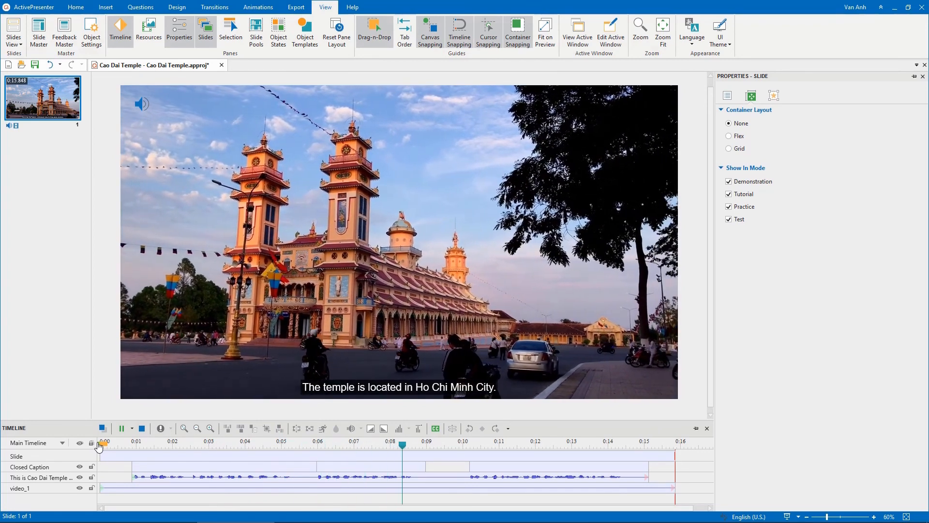